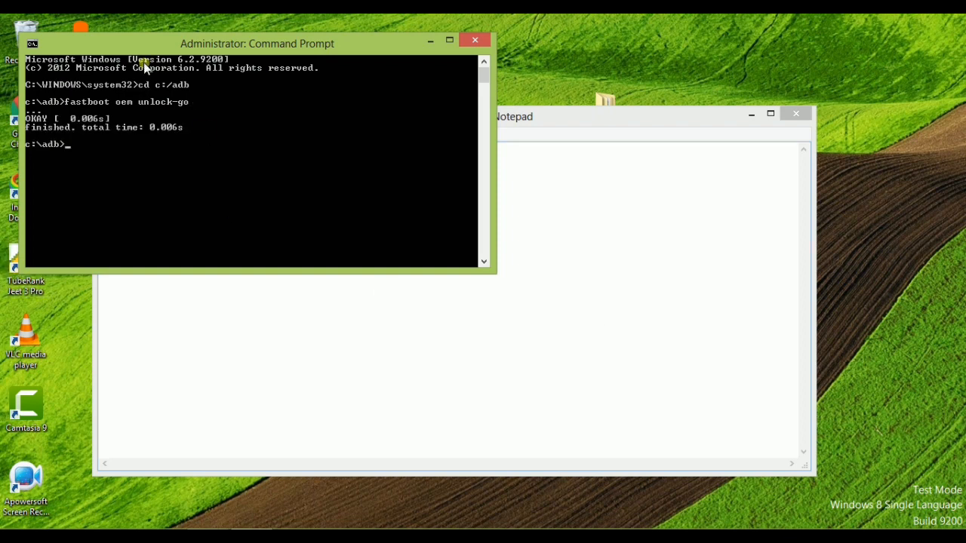
pyautogui.moveTo(78, 130)
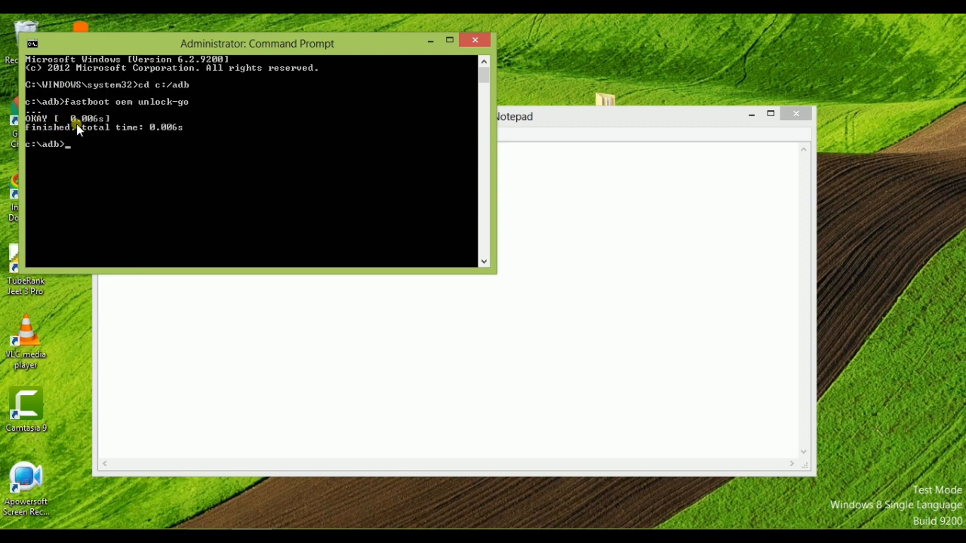
pyautogui.moveTo(182, 139)
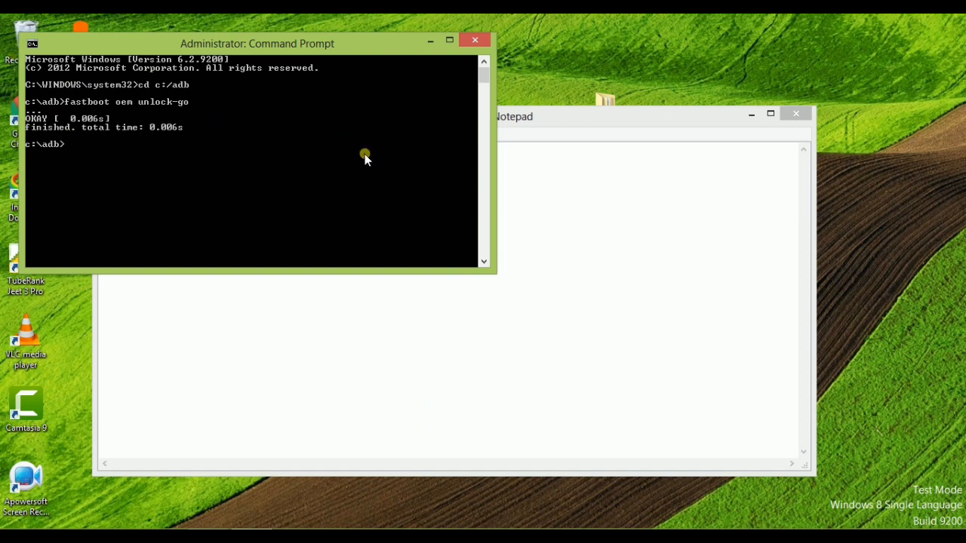
pyautogui.moveTo(60, 173)
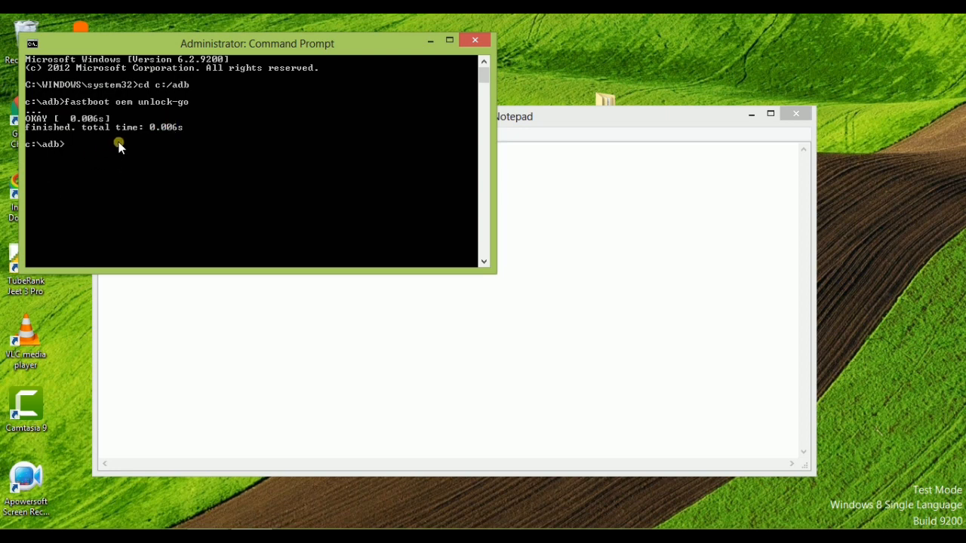
pyautogui.moveTo(159, 133)
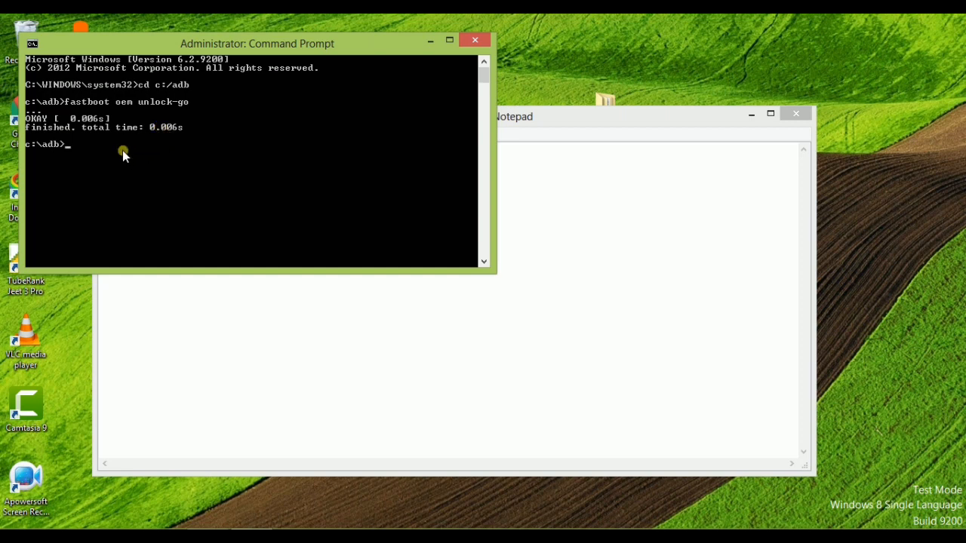
pyautogui.moveTo(234, 519)
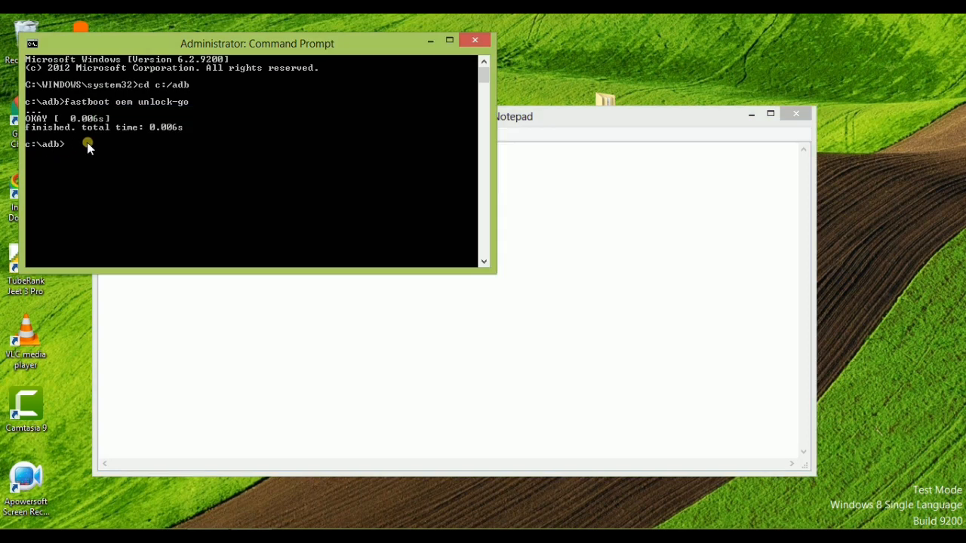
# Step: Paste and run 'fastboot boot rec.img' to boot the recovery image on the phone
pyautogui.rightClick(88, 144)
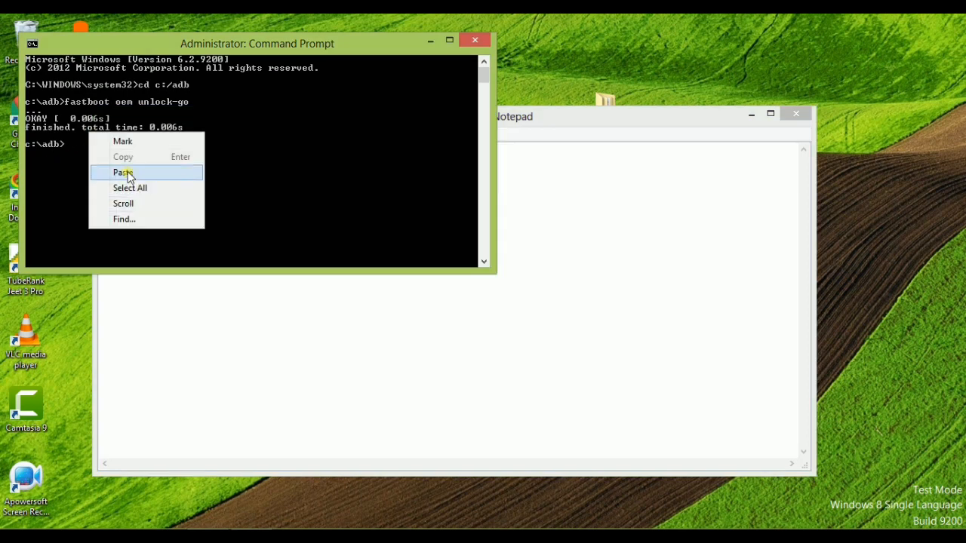
pyautogui.click(121, 172)
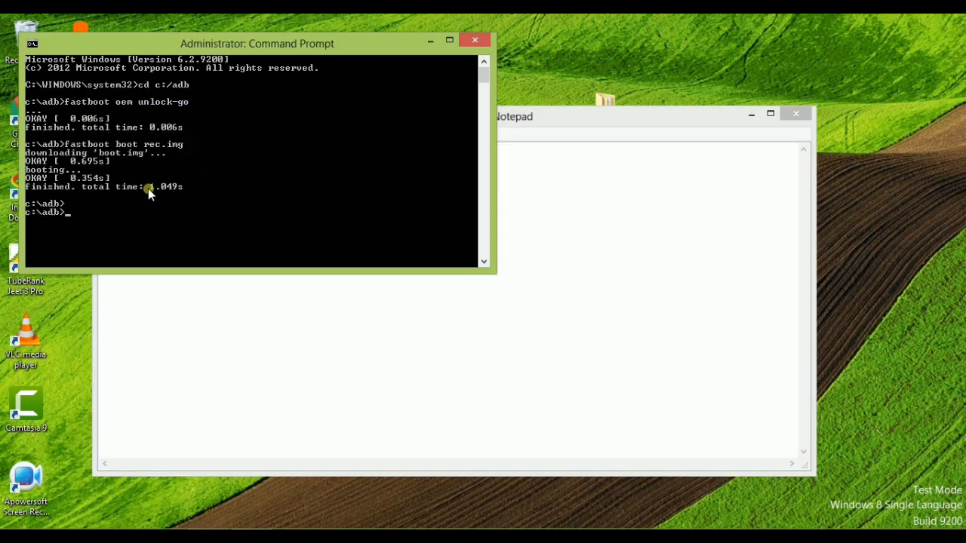
pyautogui.moveTo(124, 164)
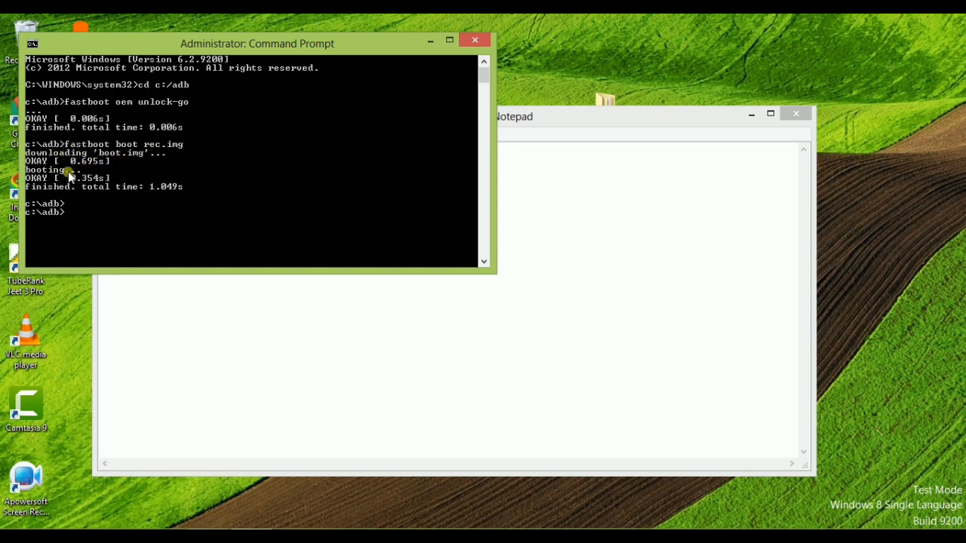
pyautogui.moveTo(187, 195)
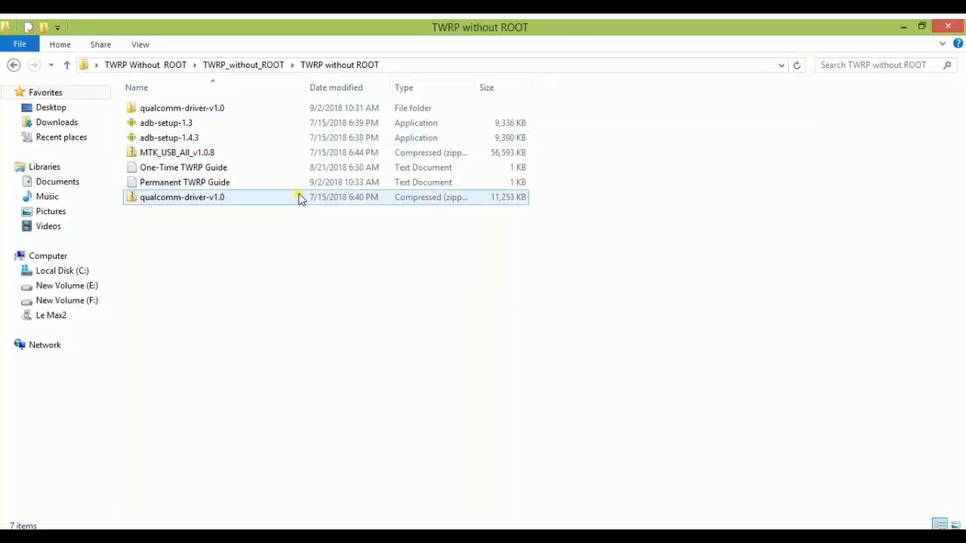
# Step: Open the 'Permanent TWRP Guide' document listing the permanent flash commands
pyautogui.doubleClick(184, 181)
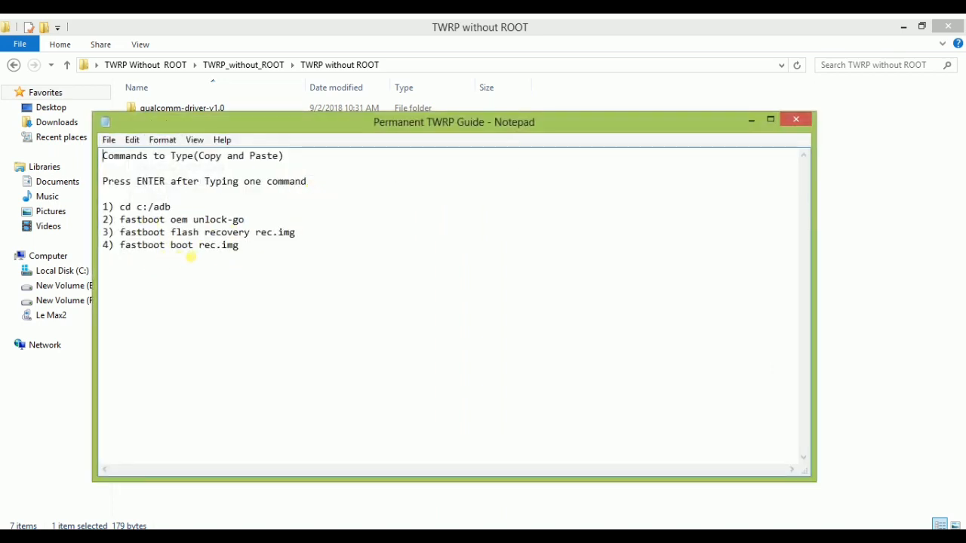
pyautogui.moveTo(319, 233)
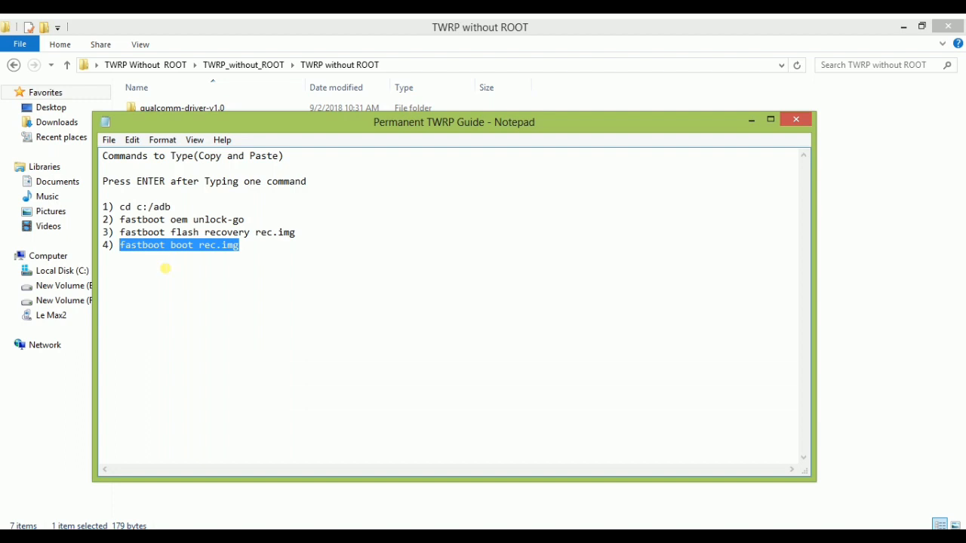
pyautogui.moveTo(179, 264)
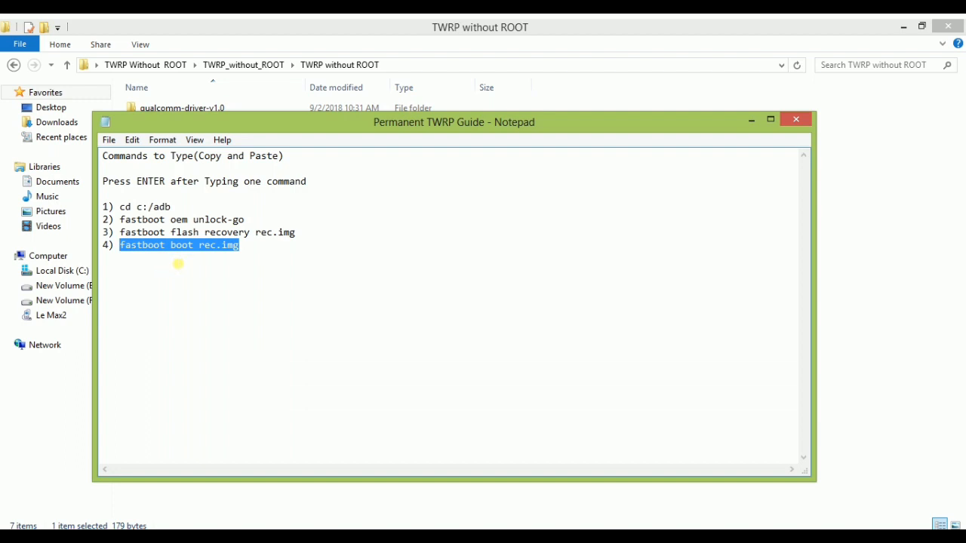
pyautogui.moveTo(275, 320)
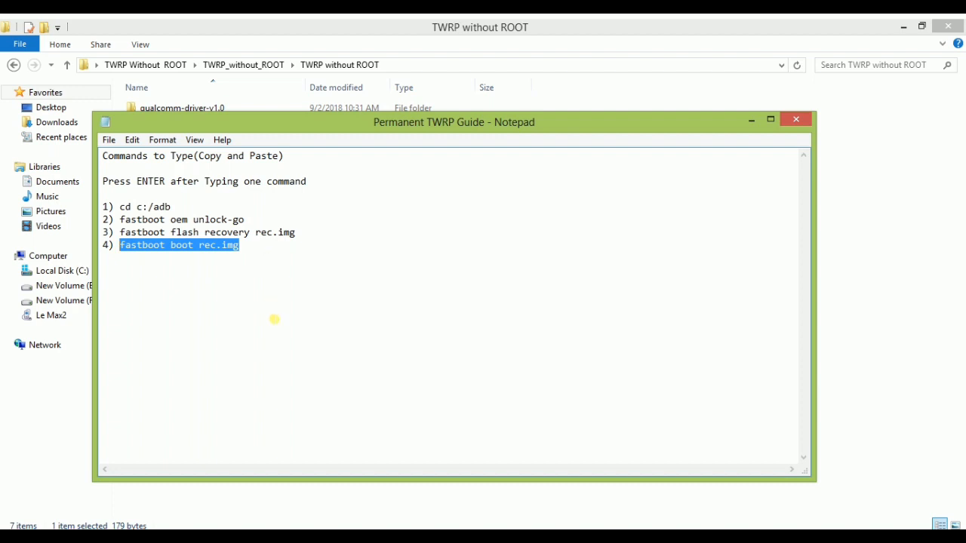
pyautogui.moveTo(470, 285)
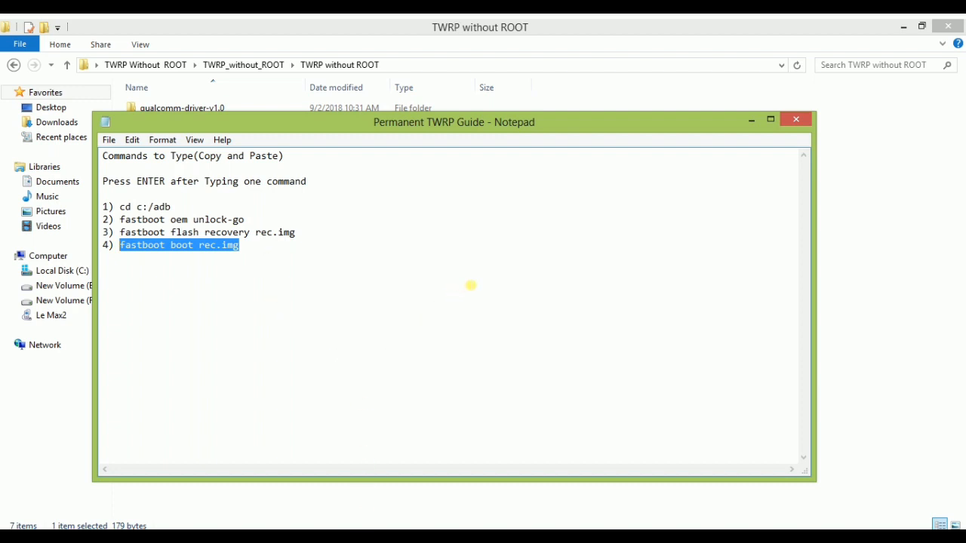
pyautogui.moveTo(641, 341)
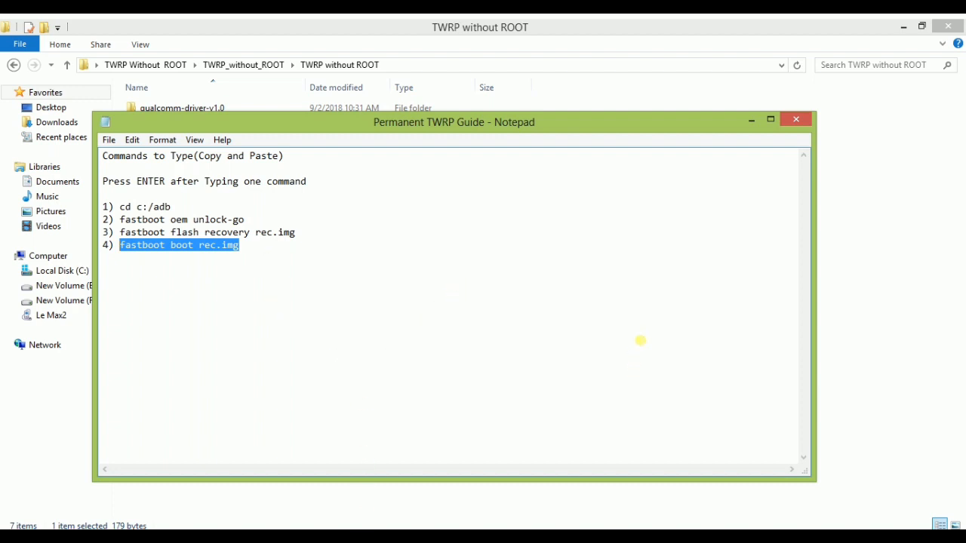
pyautogui.moveTo(684, 284)
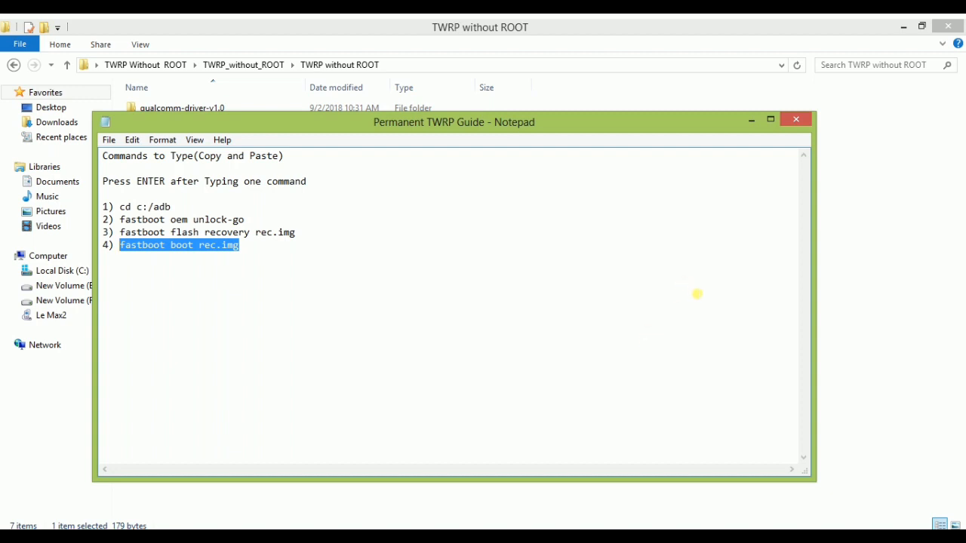
pyautogui.moveTo(704, 295)
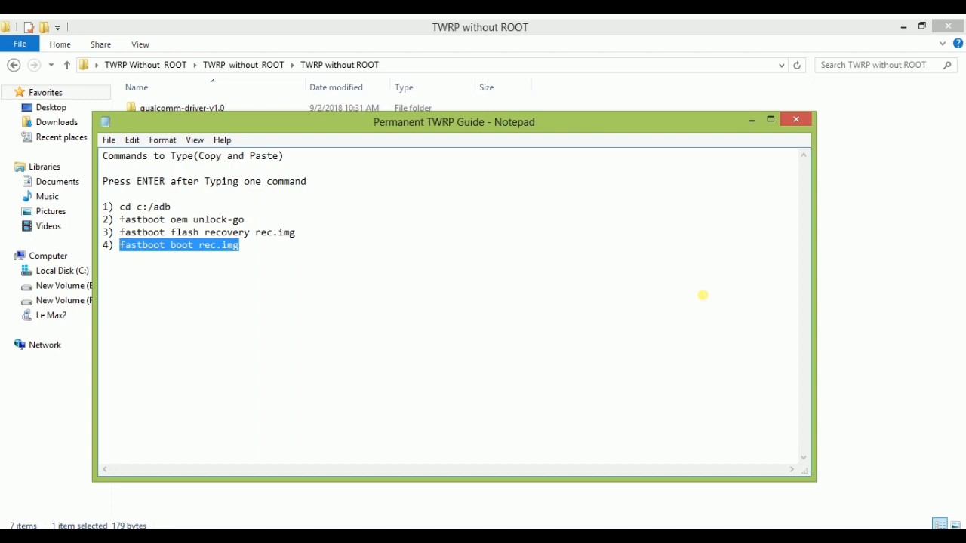